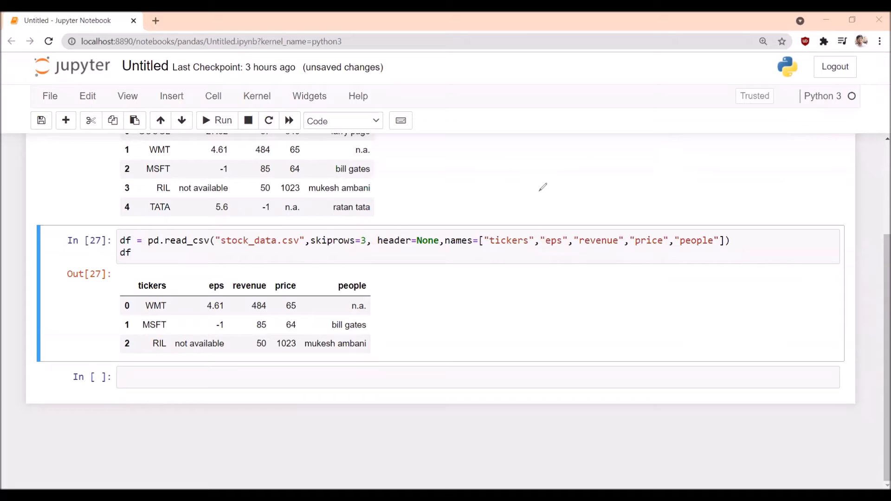
mouse_move(661, 101)
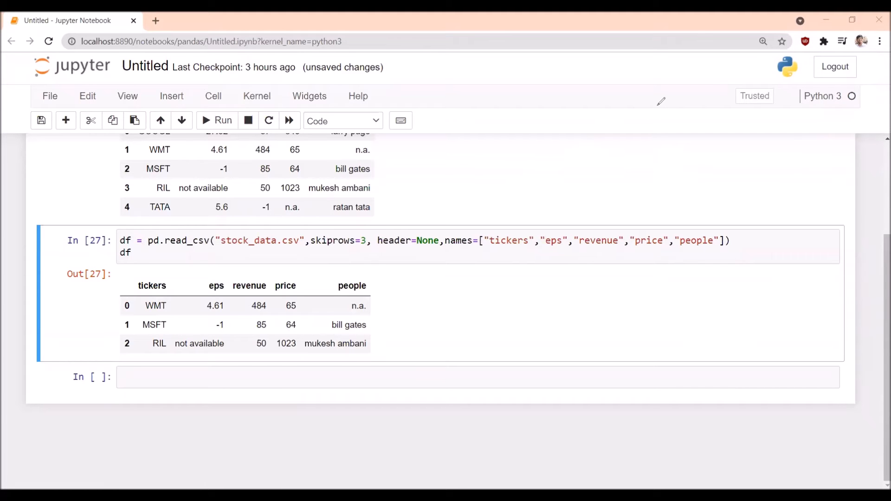
Rerun the read_csv cell with skiprows=3 so the DataFrame lists WMT through TATA.
left_click(216, 121)
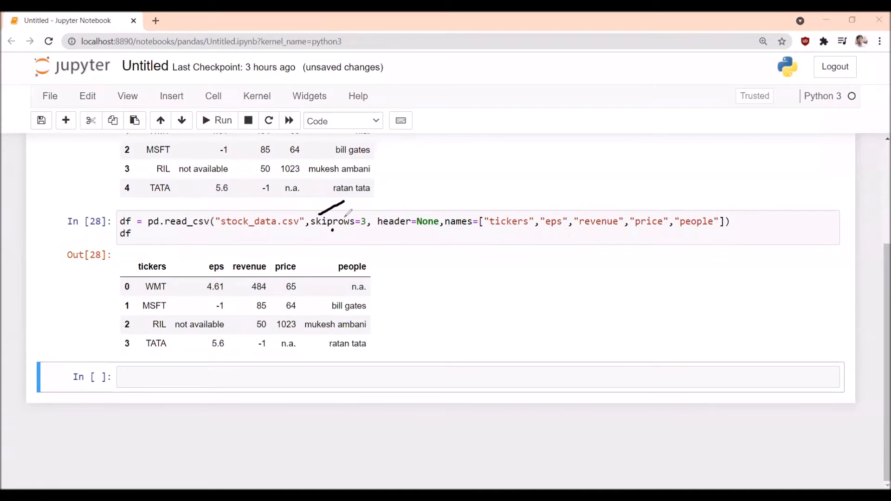
mouse_move(570, 117)
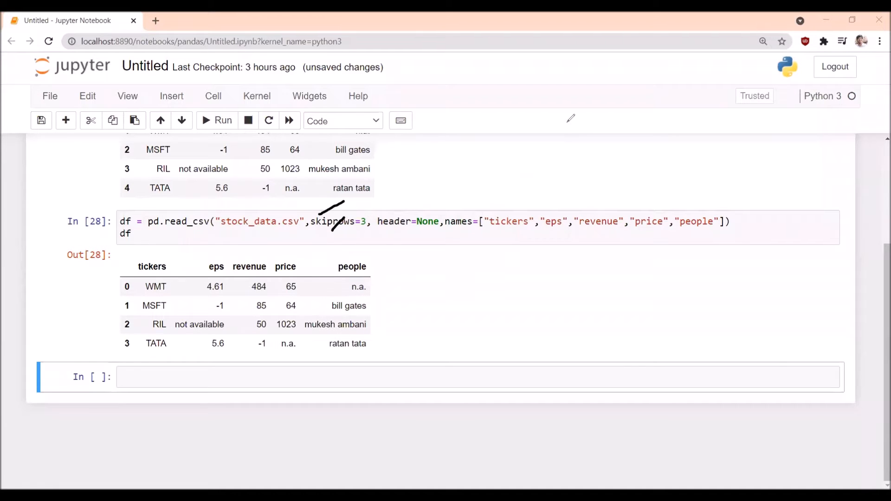
mouse_move(362, 227)
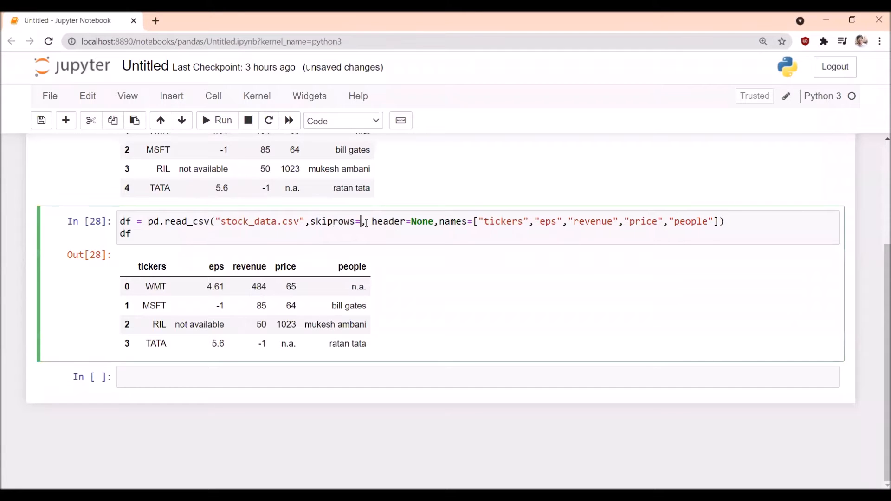
Read stock_data.csv with skiprows=2 and nrows=3, returning GOOGL, WMT and MSFT.
left_click(222, 120)
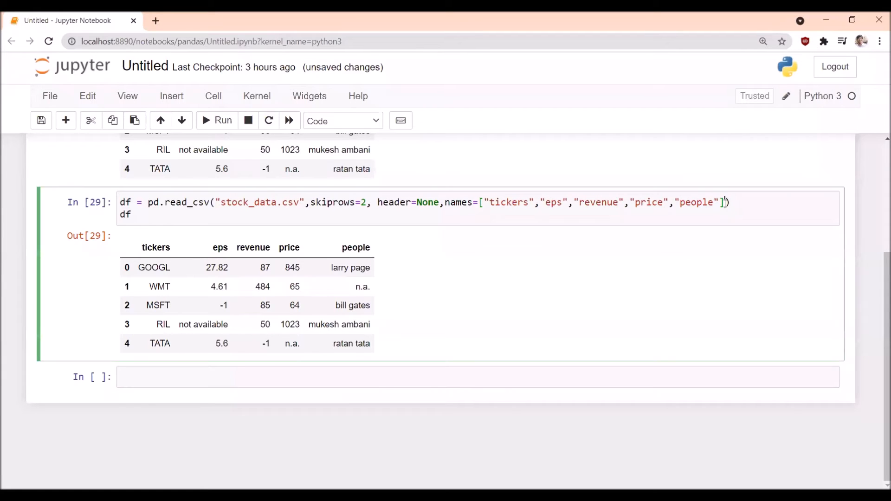
type(",nr")
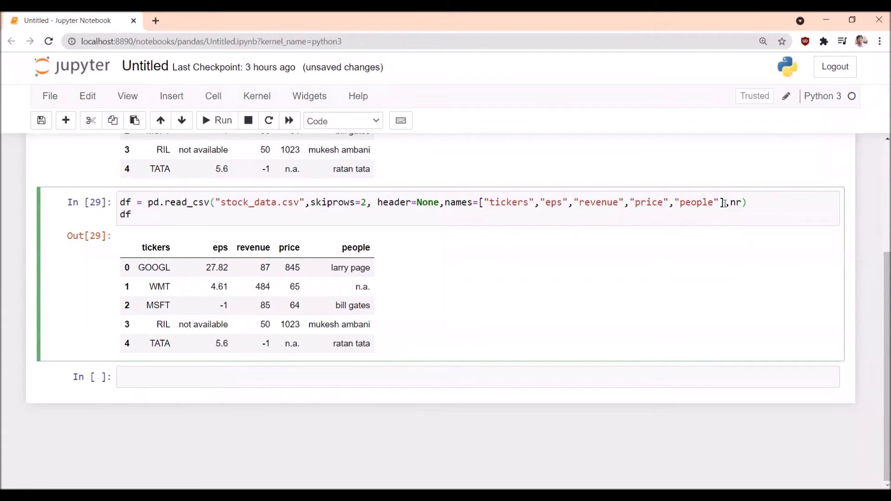
type("ows")
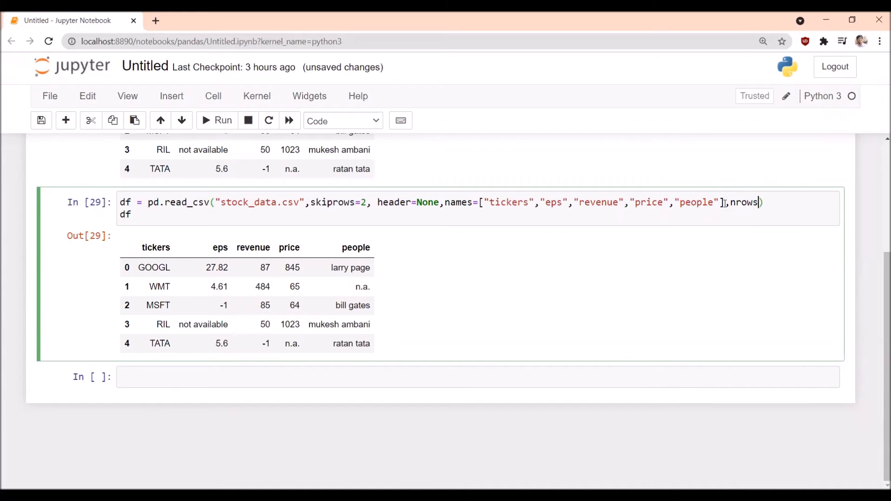
type("3")
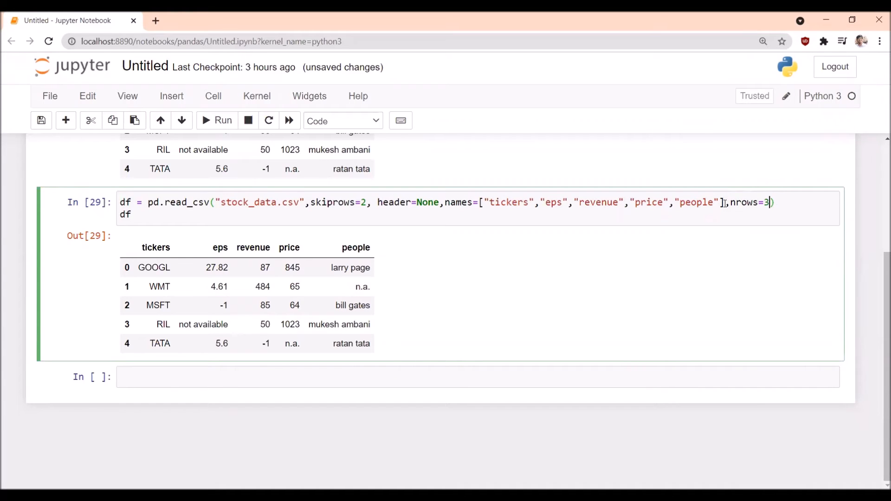
left_click(216, 120)
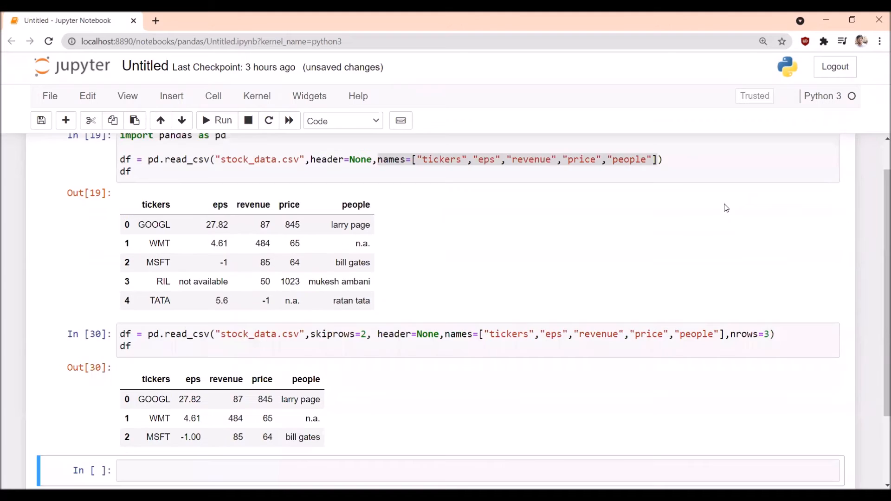
Run the read with nrows=2 so only GOOGL and WMT appear, then trim the call to skiprows and nrows.
scroll("down", 3)
type("2")
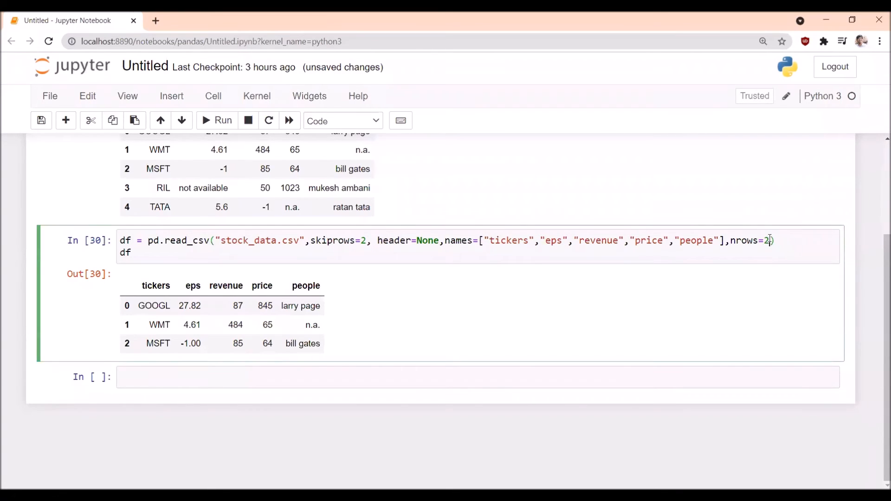
left_click(216, 120)
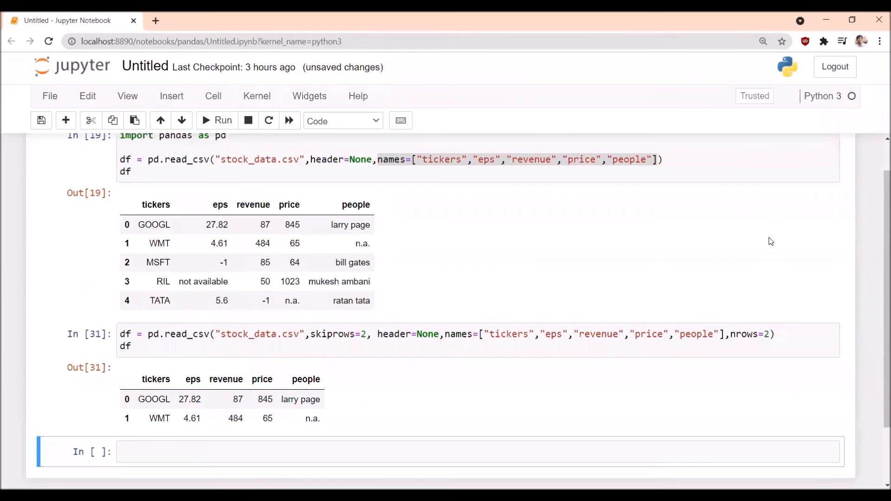
scroll("down", 3)
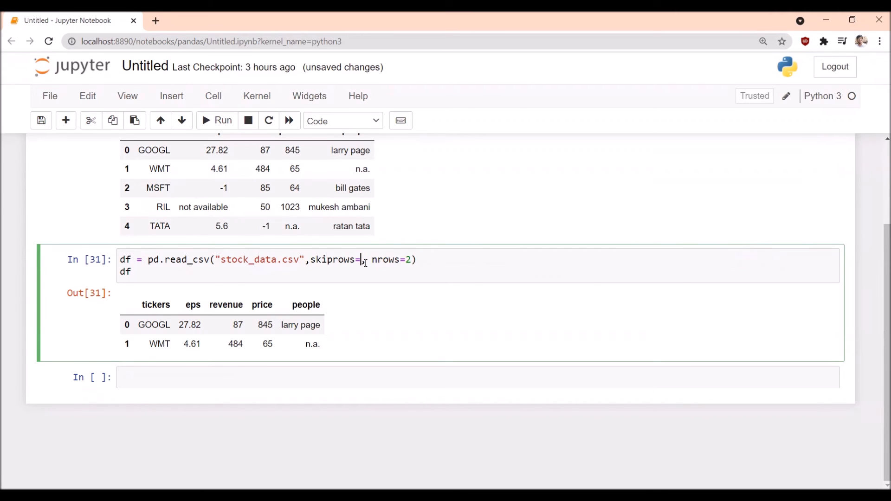
Read stock_data.csv with skiprows=1 and nrows=4, returning GOOGL, WMT, MSFT and RIL.
type("1,")
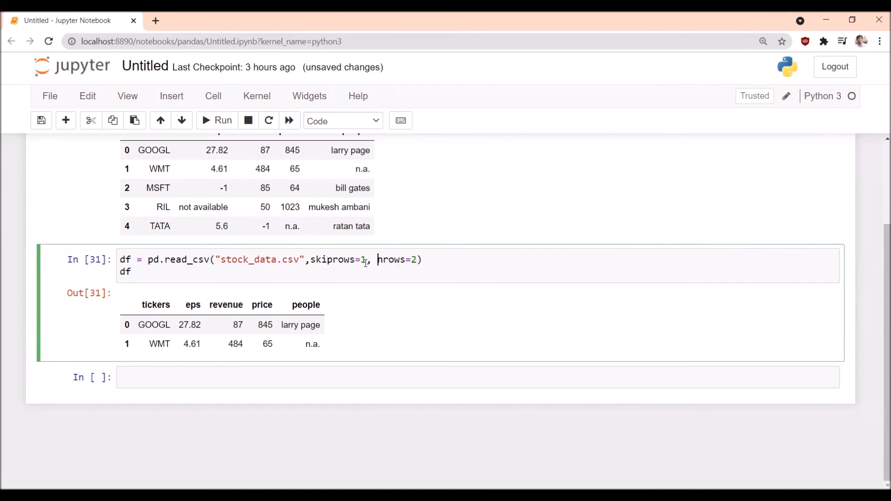
left_click(222, 120)
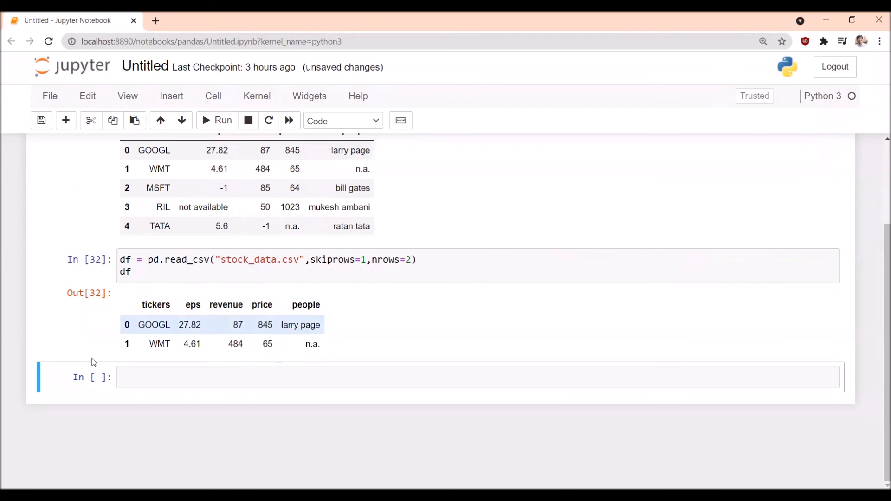
left_click(407, 260)
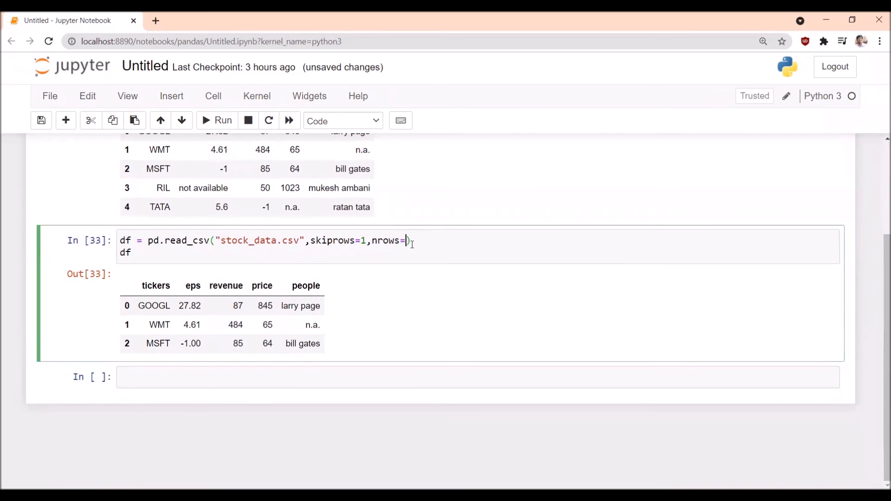
left_click(222, 120)
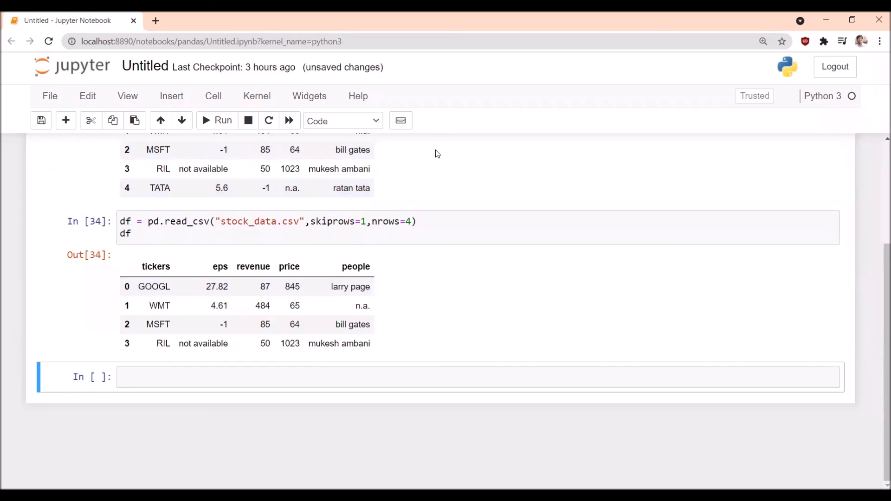
mouse_move(493, 202)
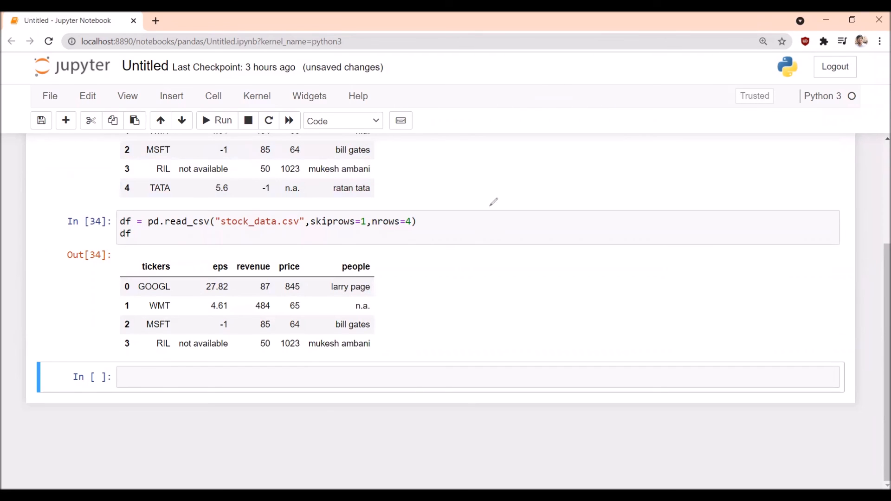